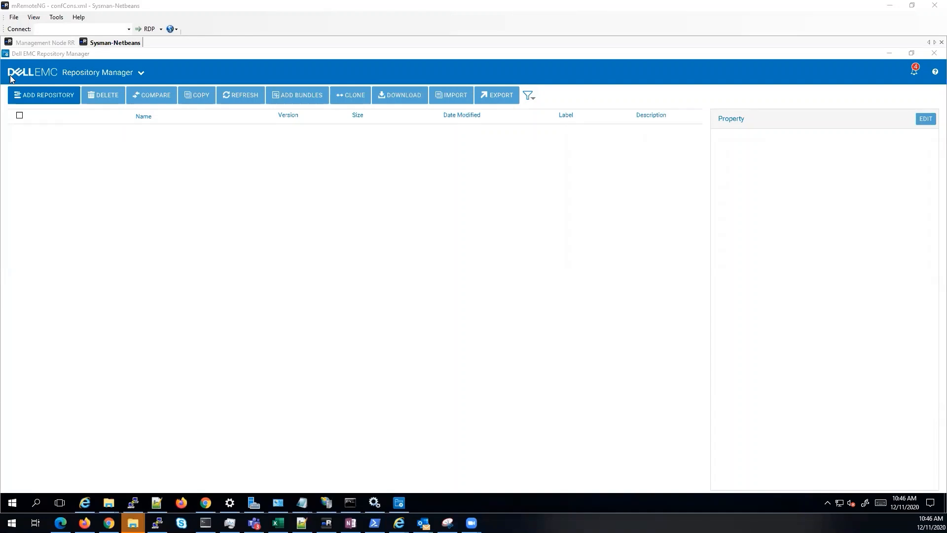
mouse_move(178, 57)
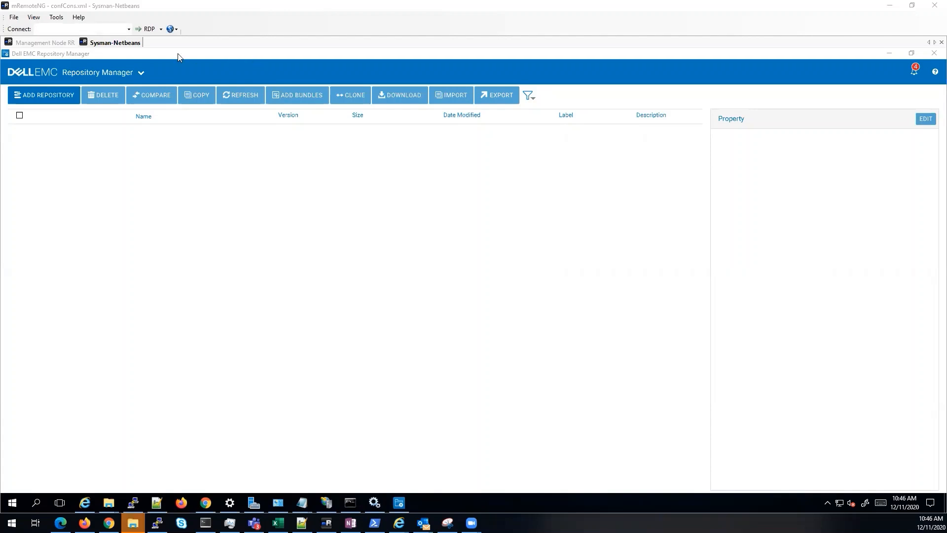
mouse_move(362, 59)
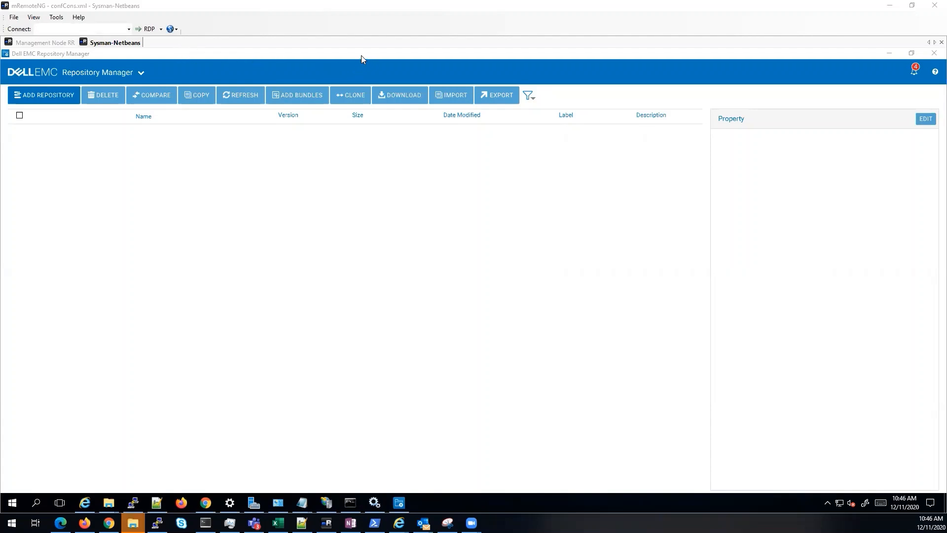
mouse_move(333, 55)
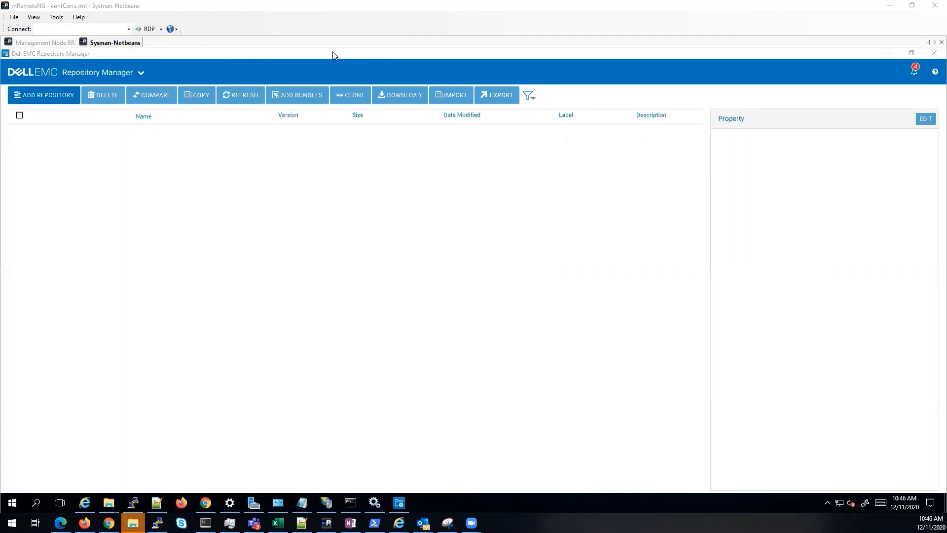
mouse_move(39, 112)
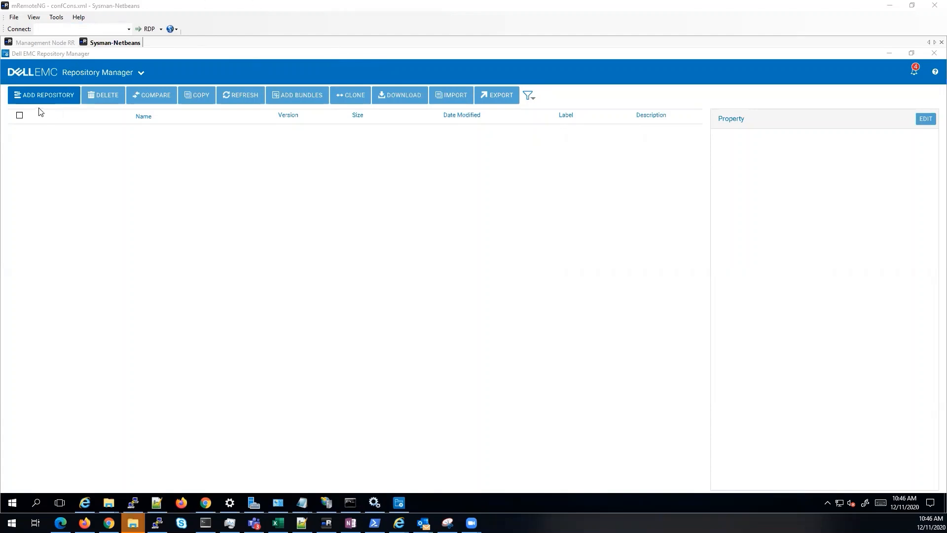
mouse_move(39, 110)
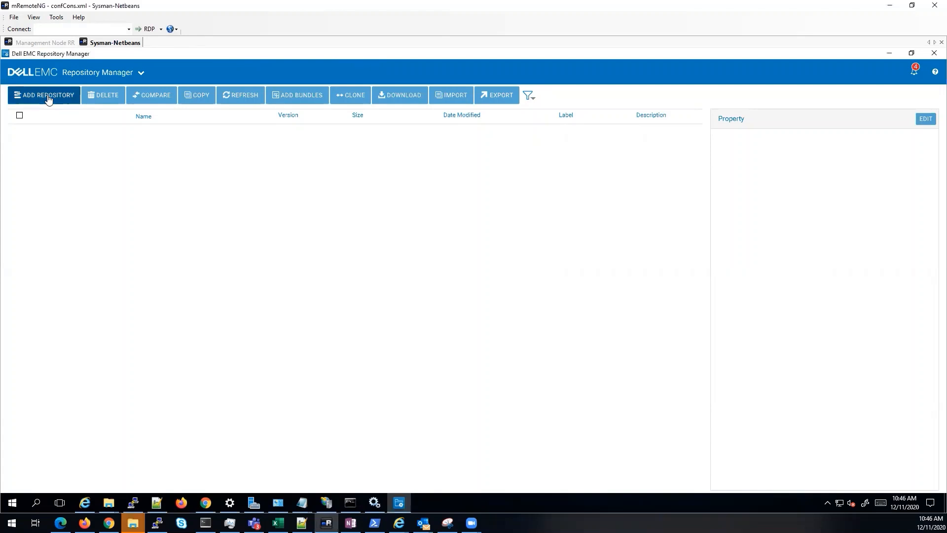
Start a new repository named 'Old' with description 'test' and bring up the base catalog list
left_click(43, 95)
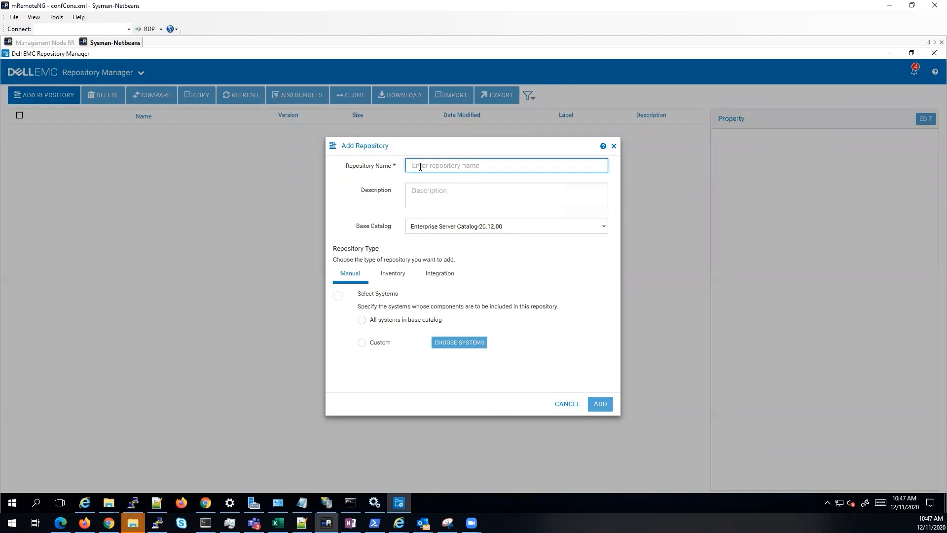
type("Old")
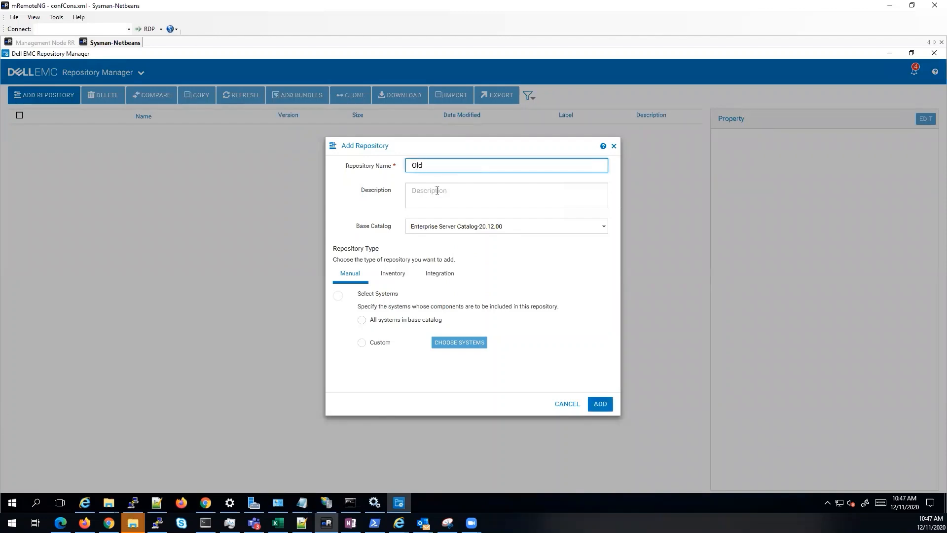
type("test")
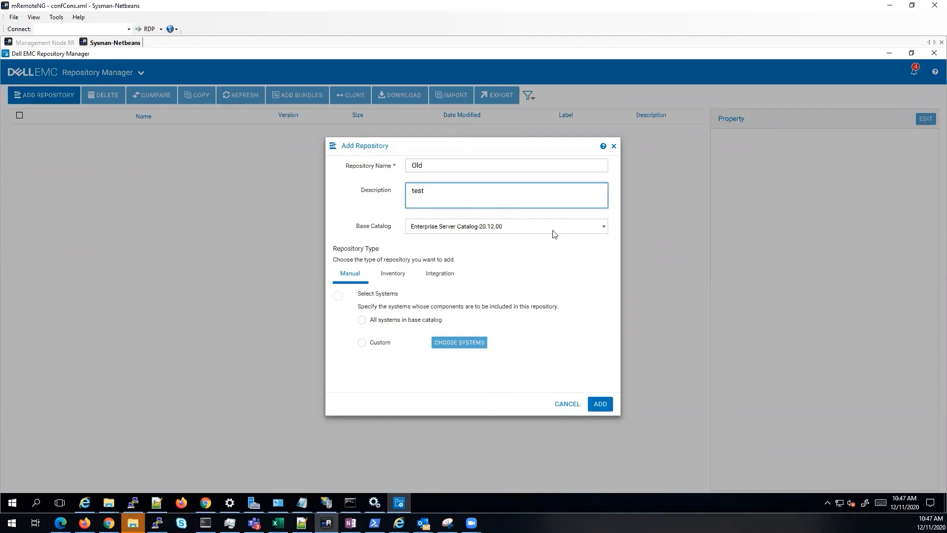
left_click(602, 226)
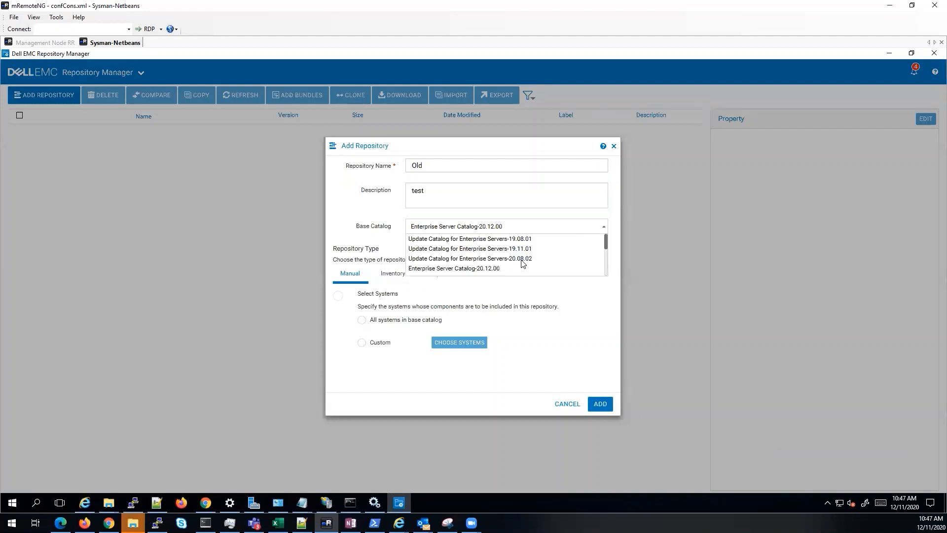
scroll("down", 3)
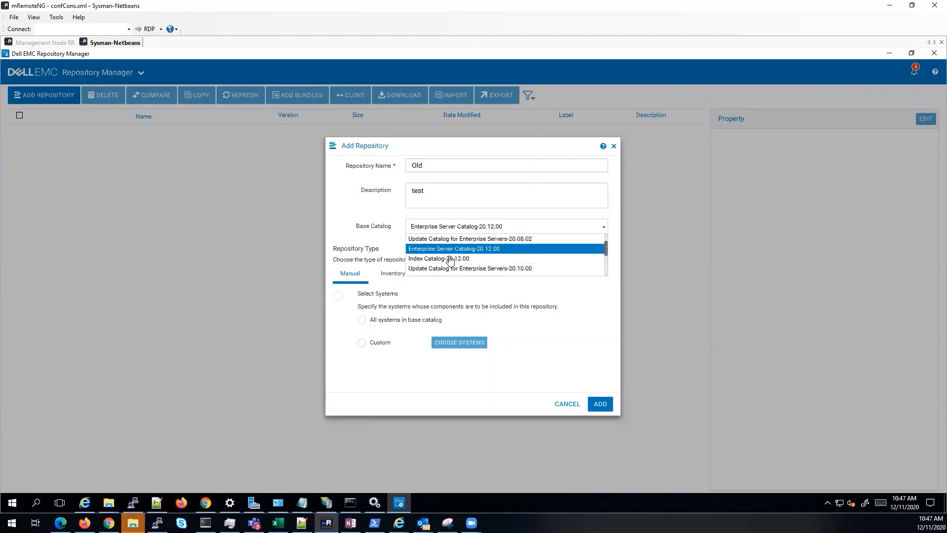
Choose Index Catalog, Update Catalog (GZ format) for Enterprise Servers, February 2020 - 20.02.01, and save it
left_click(439, 257)
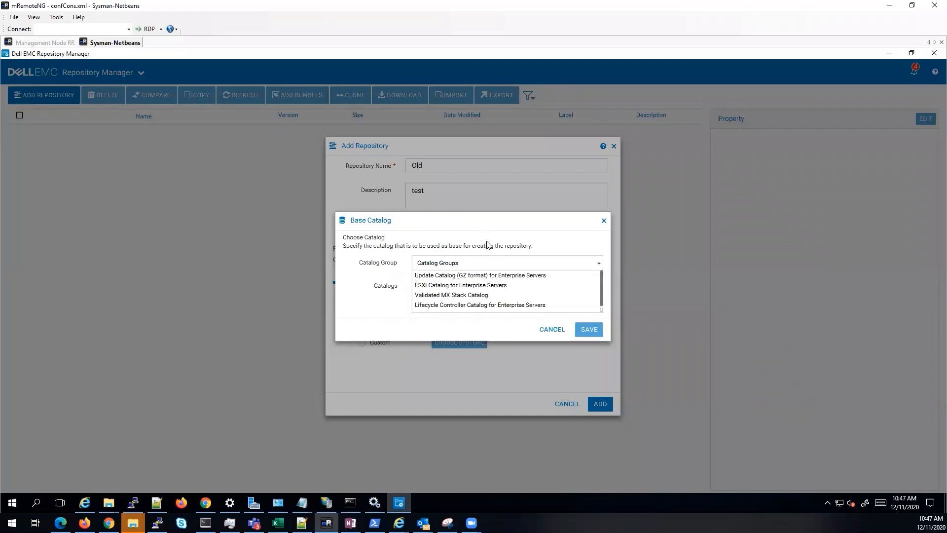
left_click(479, 275)
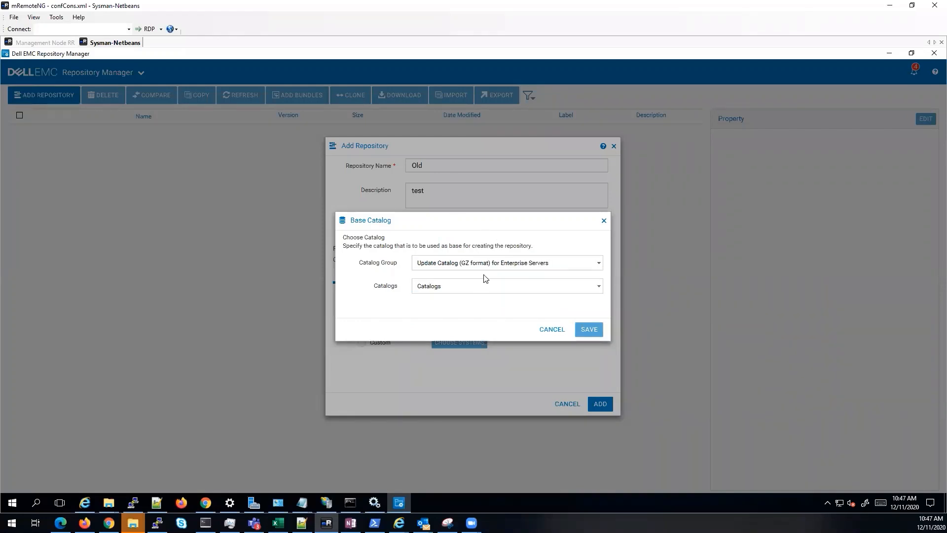
left_click(506, 286)
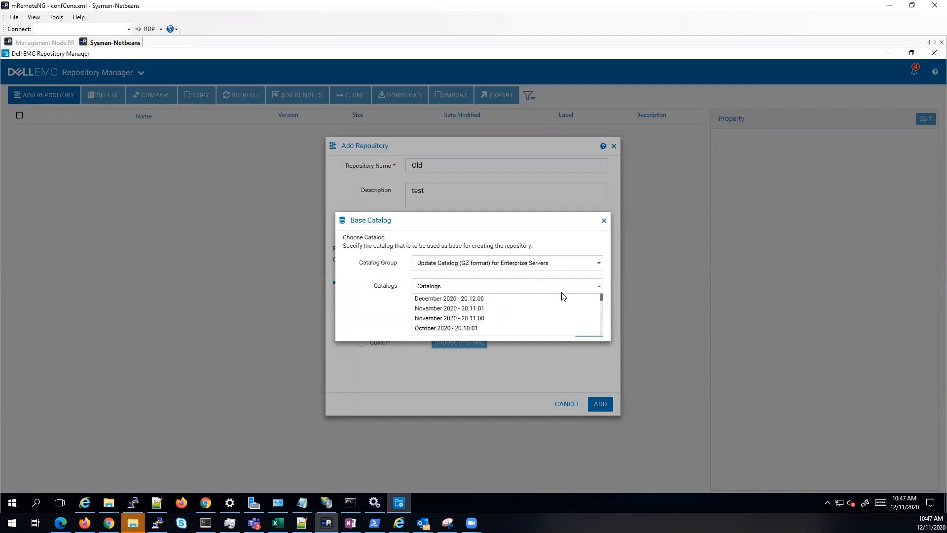
scroll("down", 3)
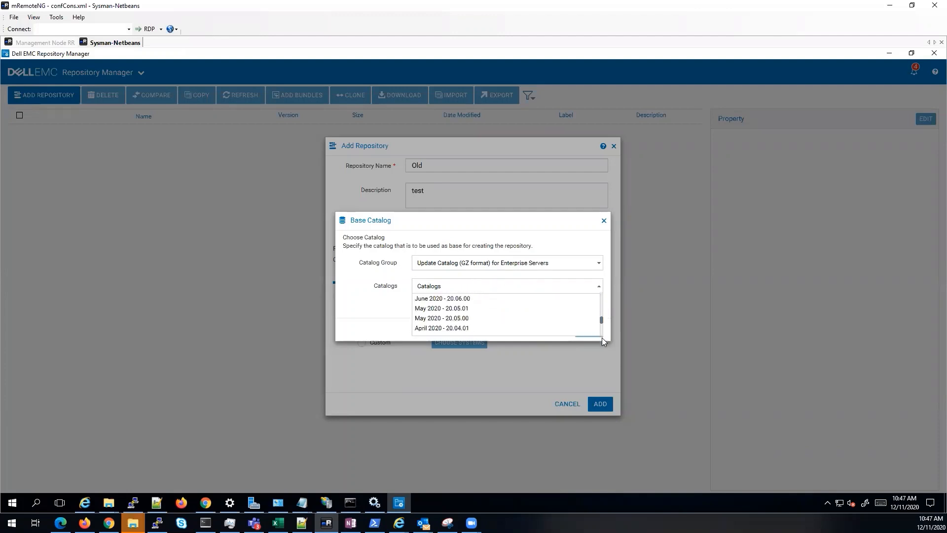
scroll("down", 3)
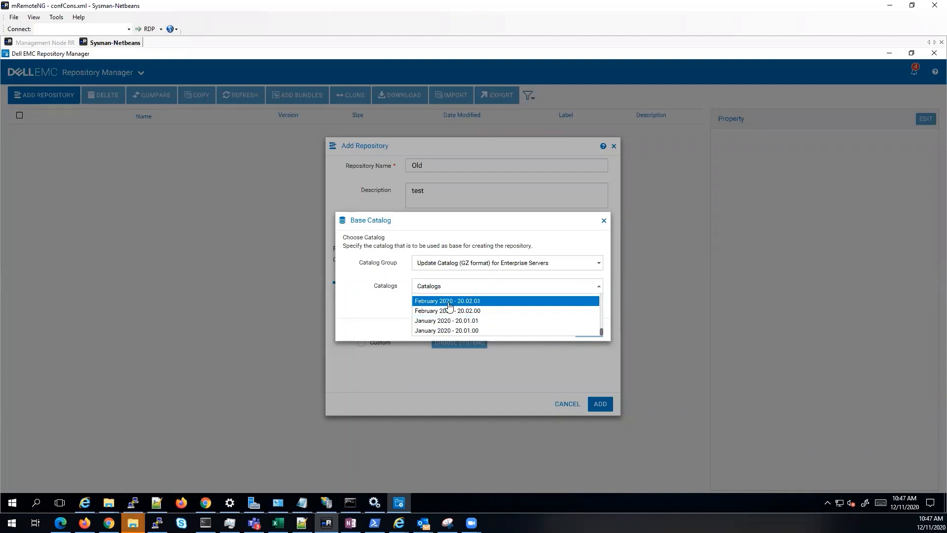
left_click(447, 299)
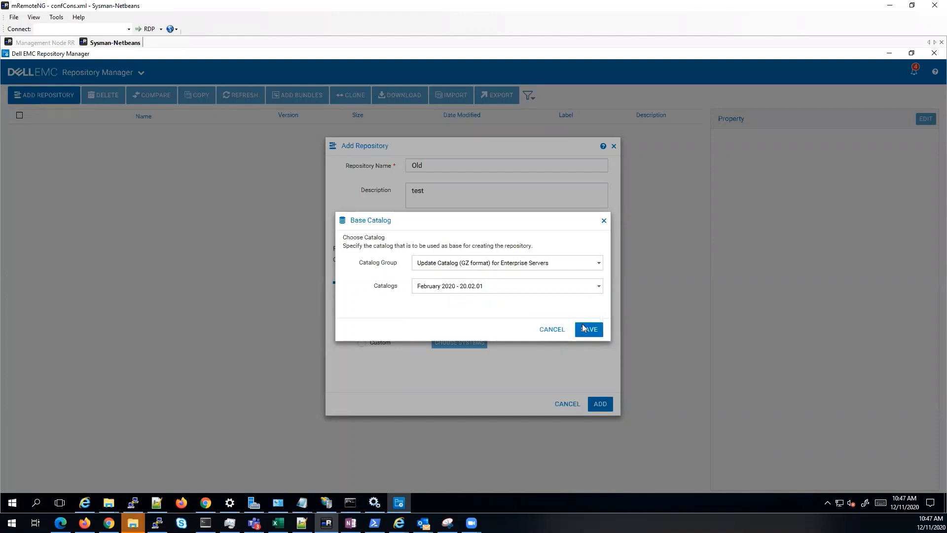
left_click(585, 328)
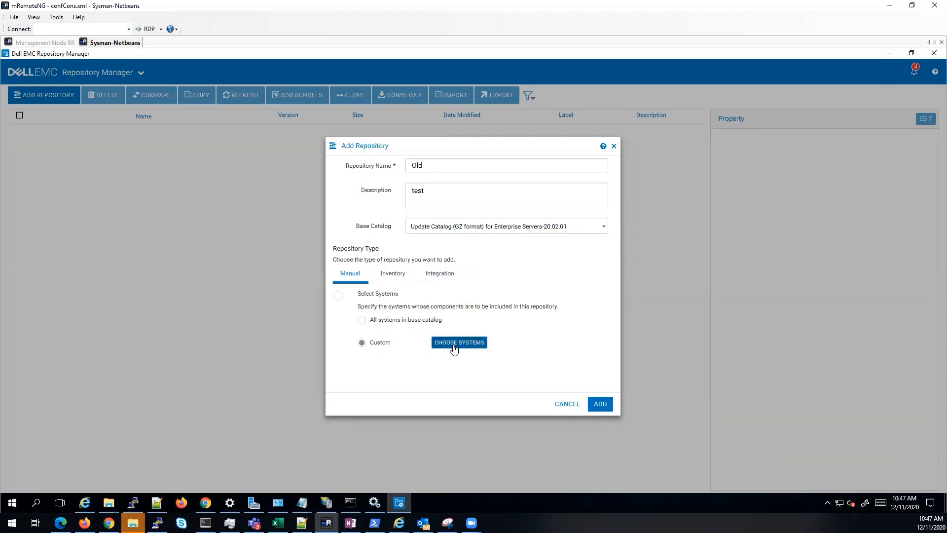
Save the C6420 system selection and choose the repository's operating systems
left_click(459, 343)
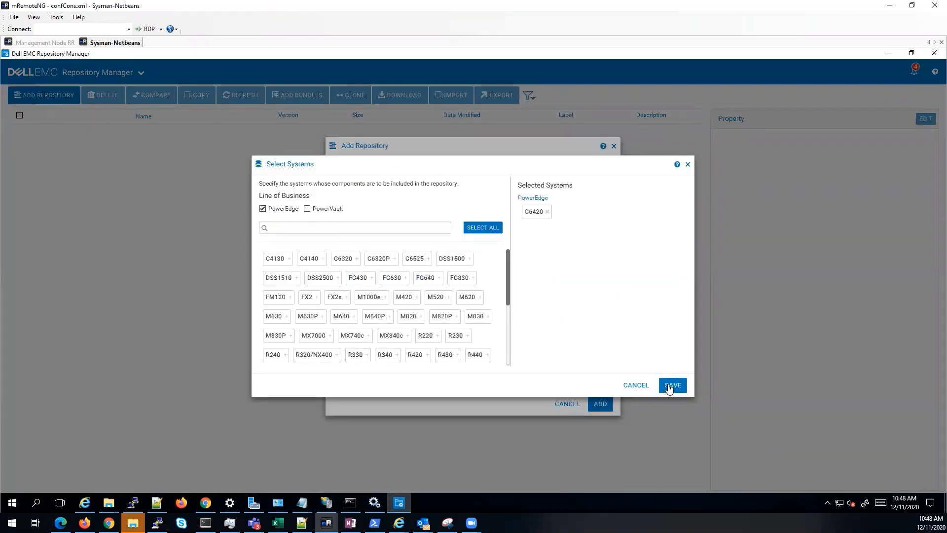
left_click(671, 384)
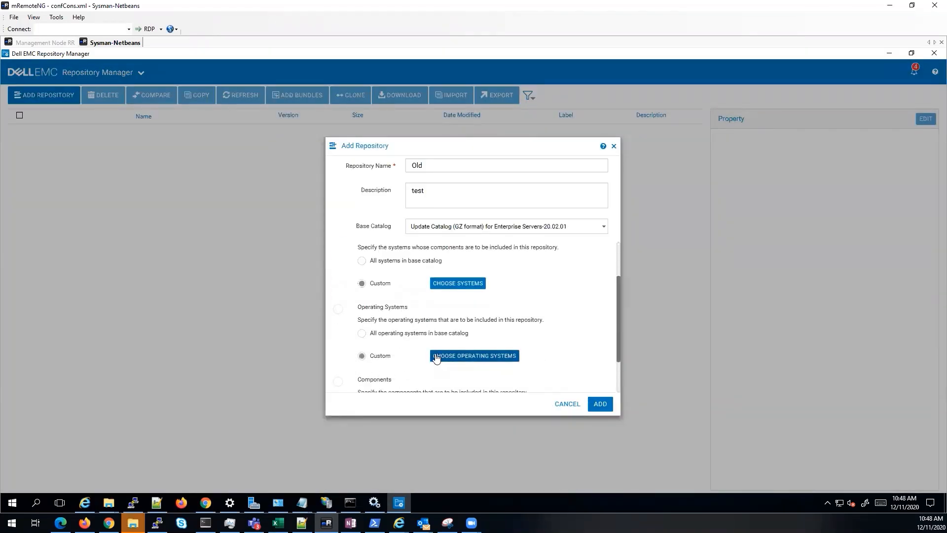
scroll("down", 3)
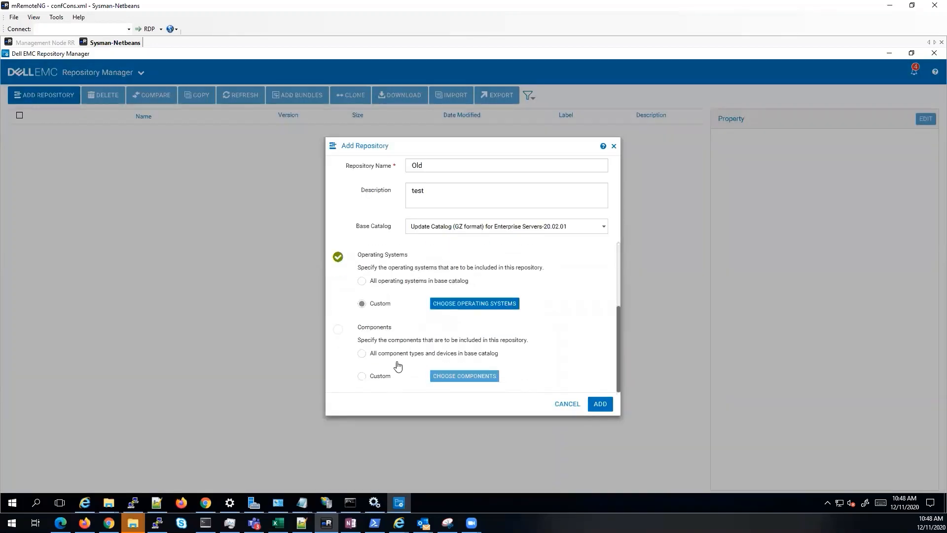
Add BIOS alongside Firmware as component types and save the choice
left_click(463, 375)
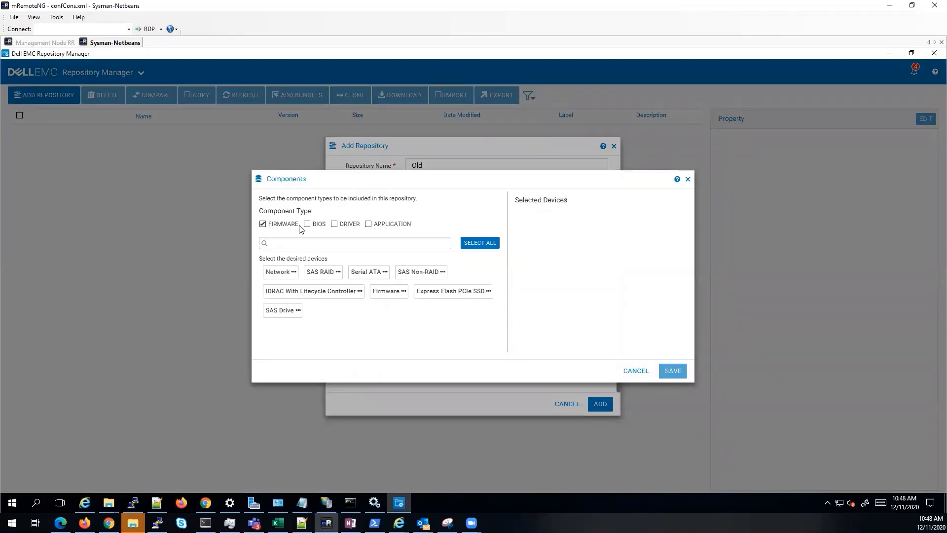
left_click(307, 222)
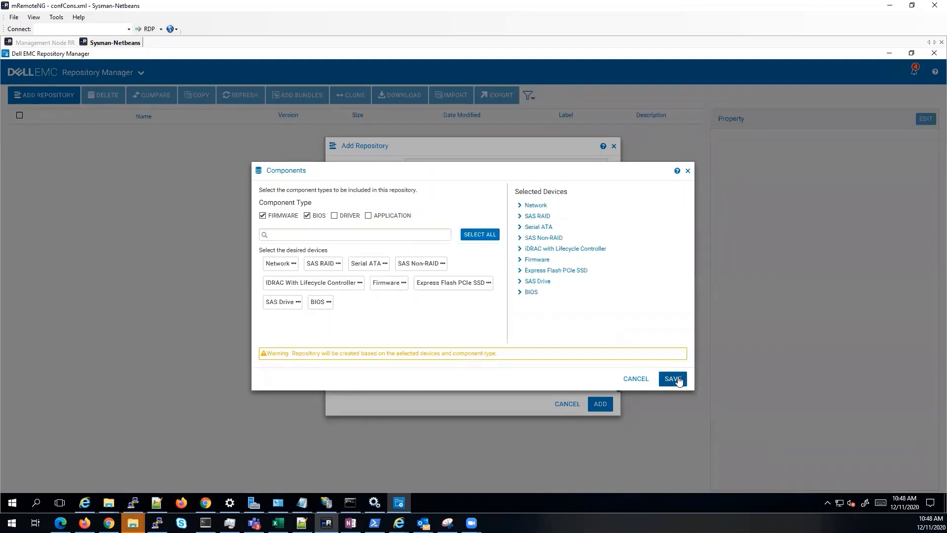
left_click(671, 379)
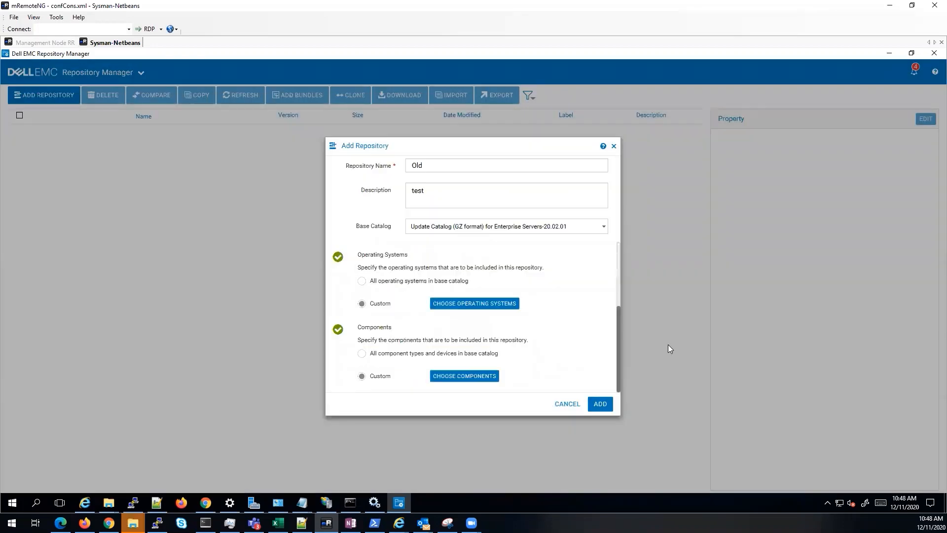
mouse_move(459, 254)
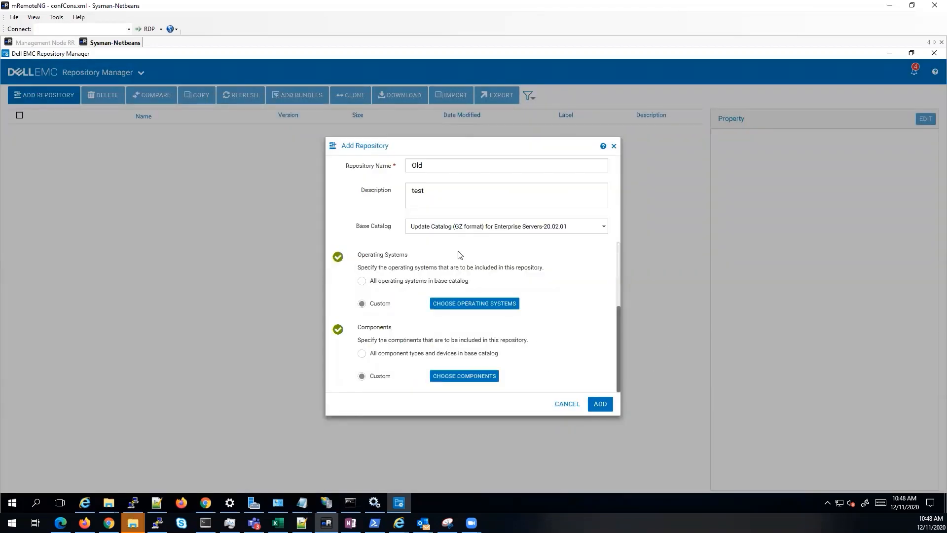
mouse_move(600, 423)
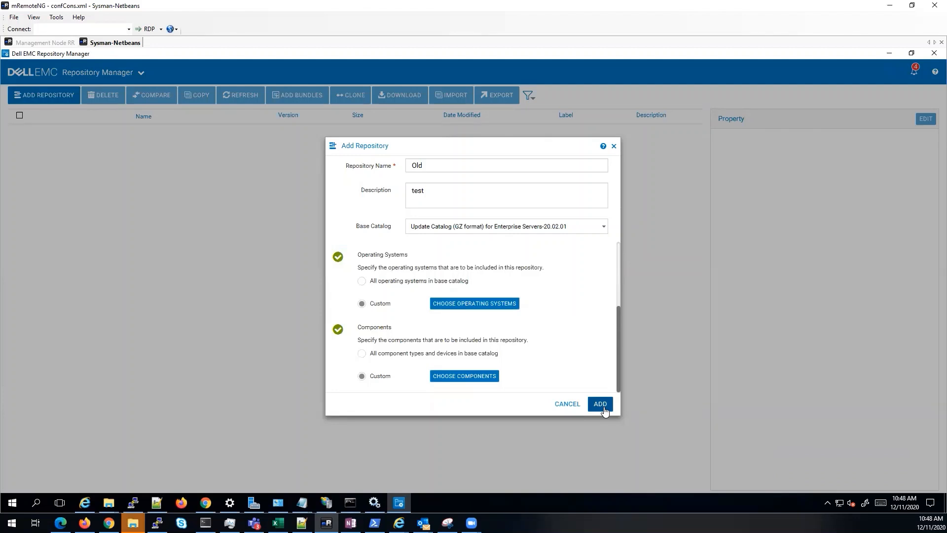
Create the 'Old' repository and expand it to show the PowerEdge C6420 bundle
left_click(598, 403)
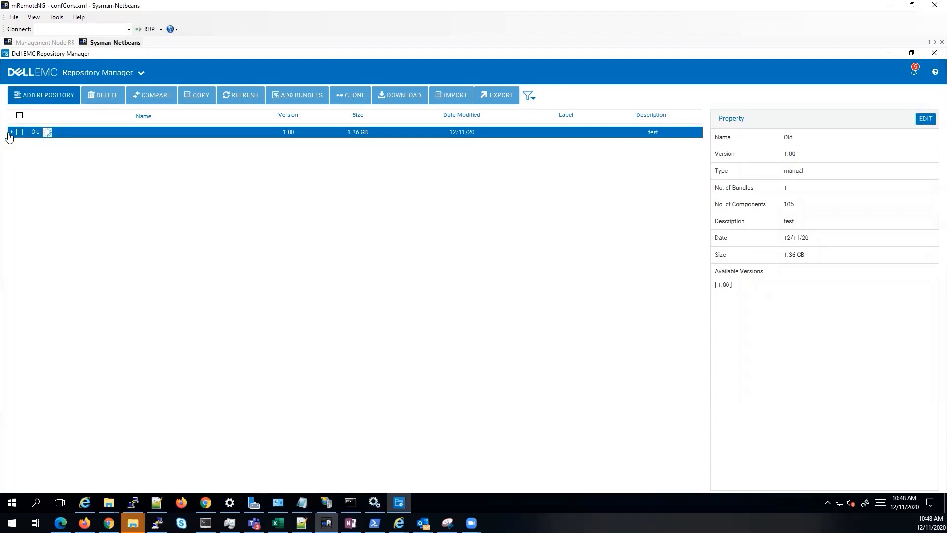
left_click(11, 132)
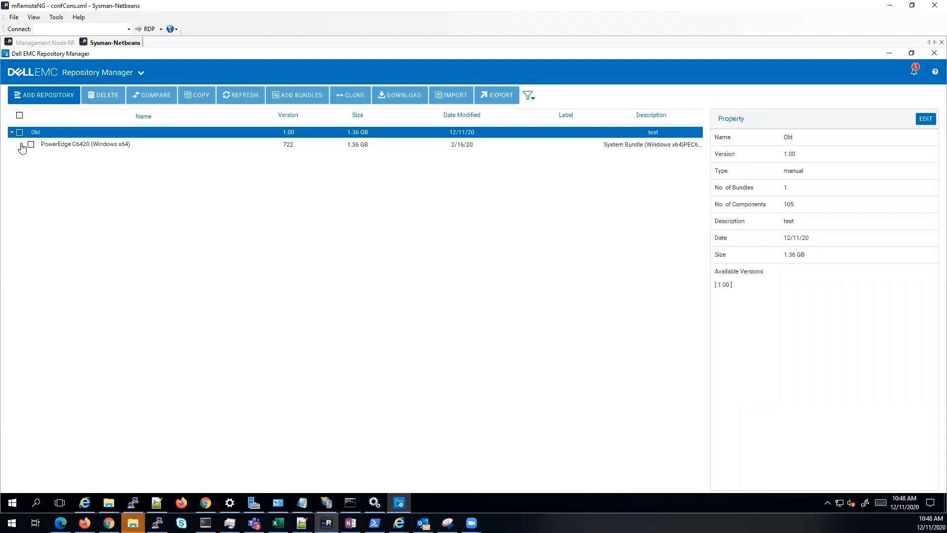
Expand the PowerEdge C6420 (Windows x64) bundle and show details of BIOS_8G2RV_WN64_2.4.8.EXE
left_click(31, 144)
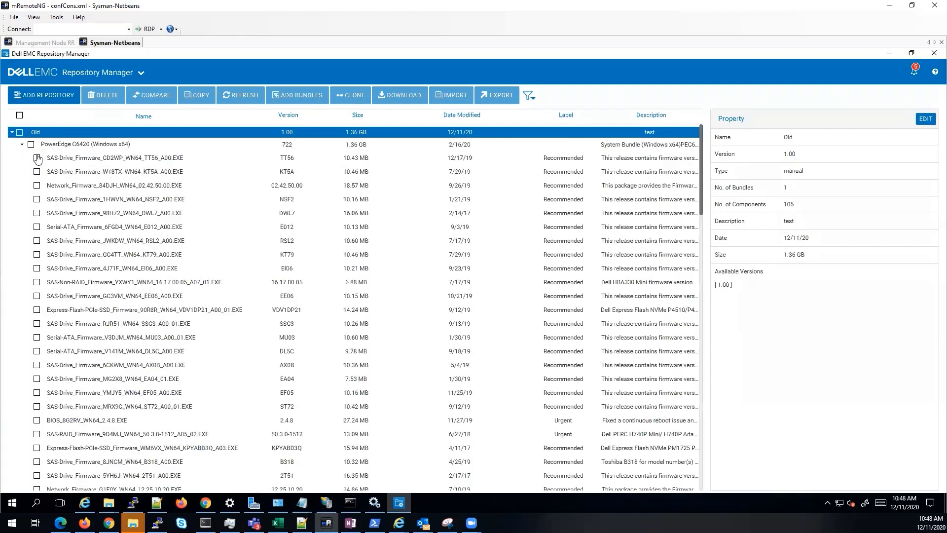
mouse_move(288, 354)
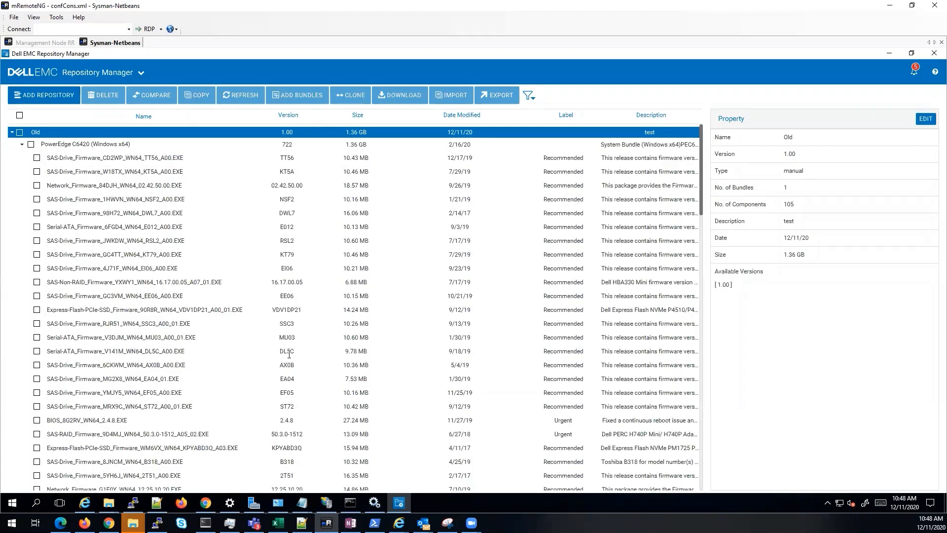
mouse_move(306, 320)
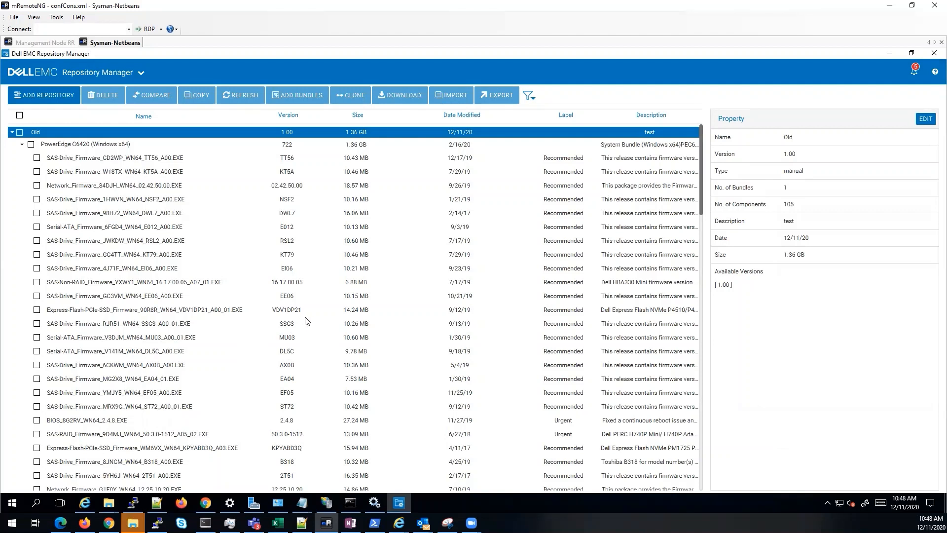
mouse_move(380, 435)
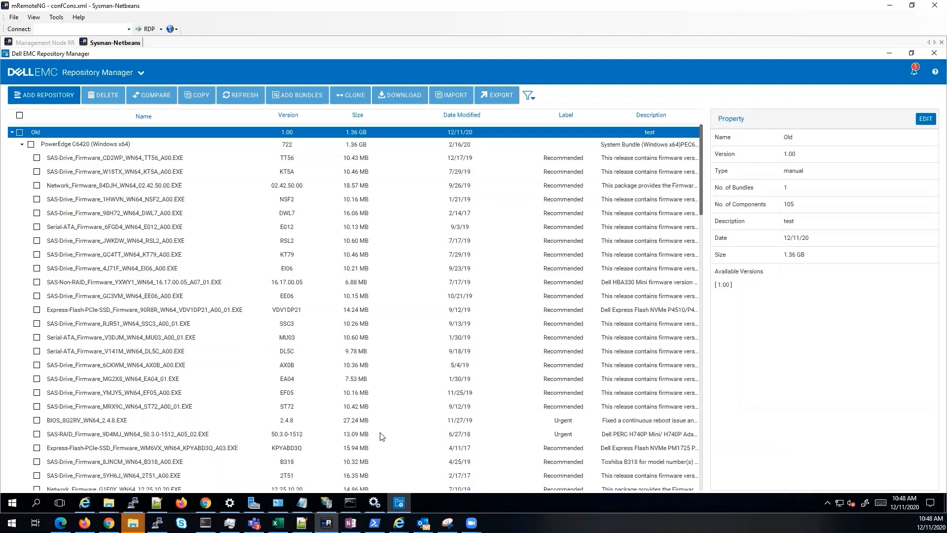
double_click(286, 421)
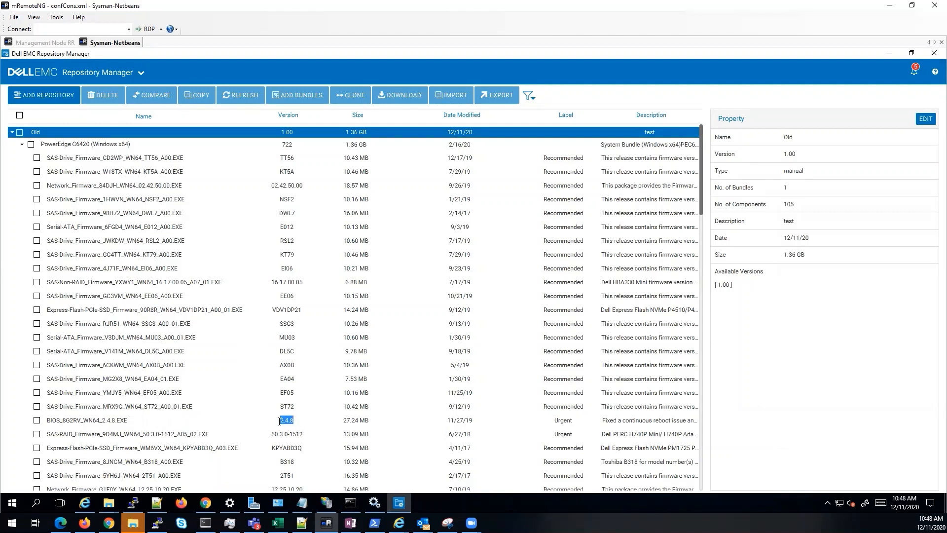
left_click(121, 420)
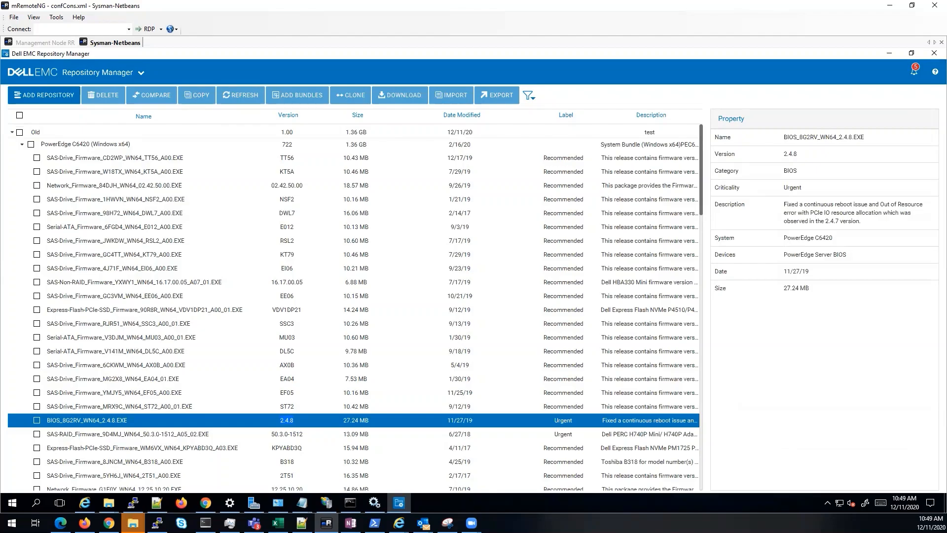
mouse_move(383, 125)
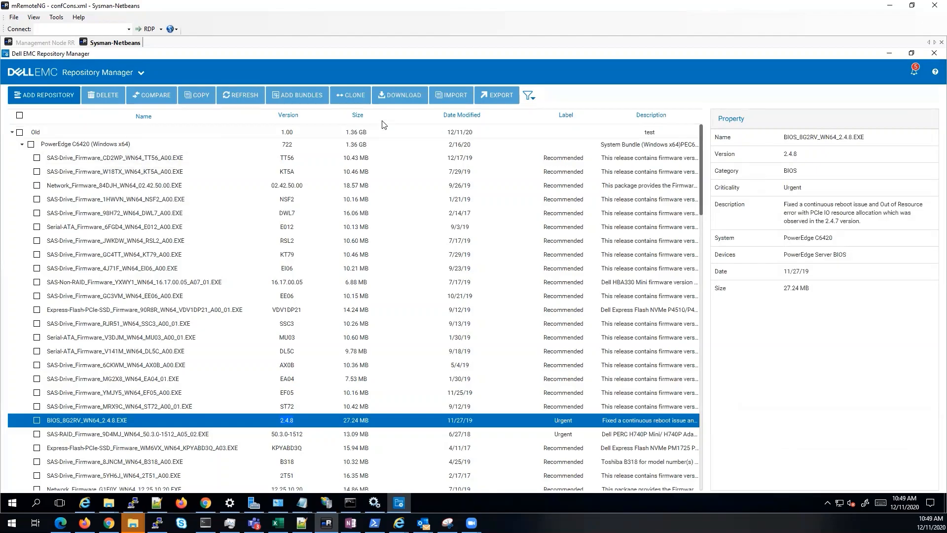